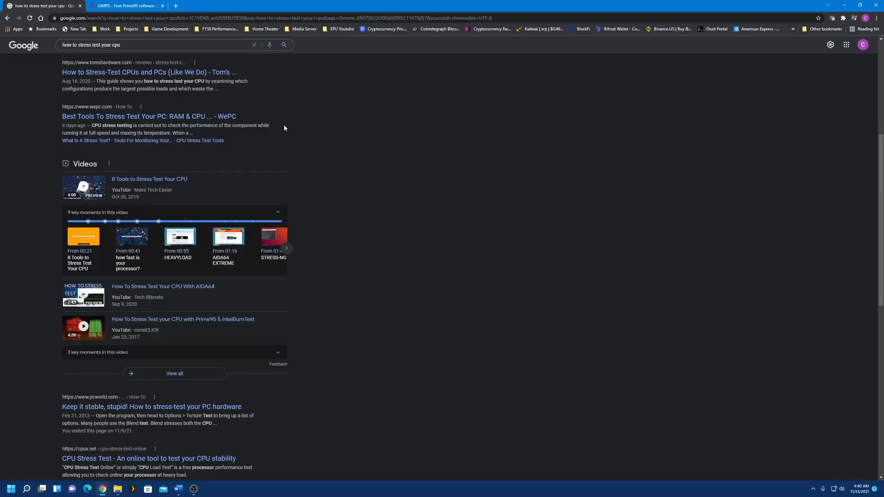
# Scroll through the HWiNFO website to find the download section
pyautogui.scroll(-3)
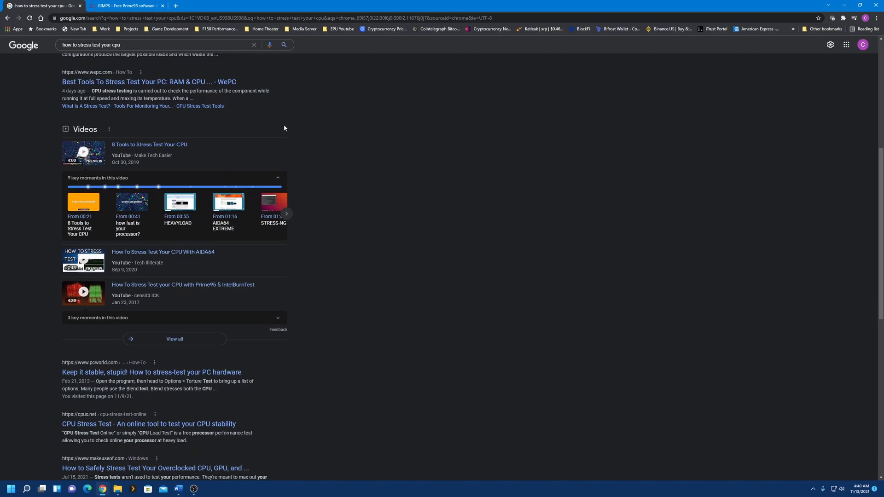
pyautogui.scroll(-3)
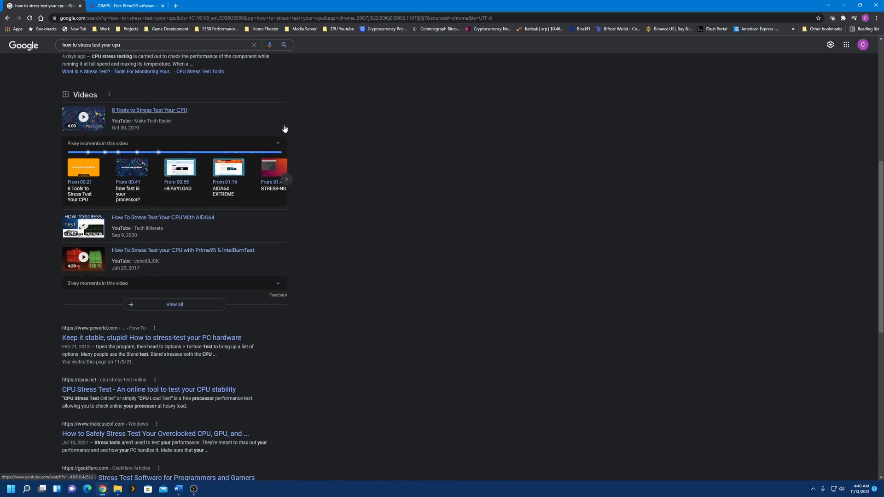
pyautogui.scroll(-3)
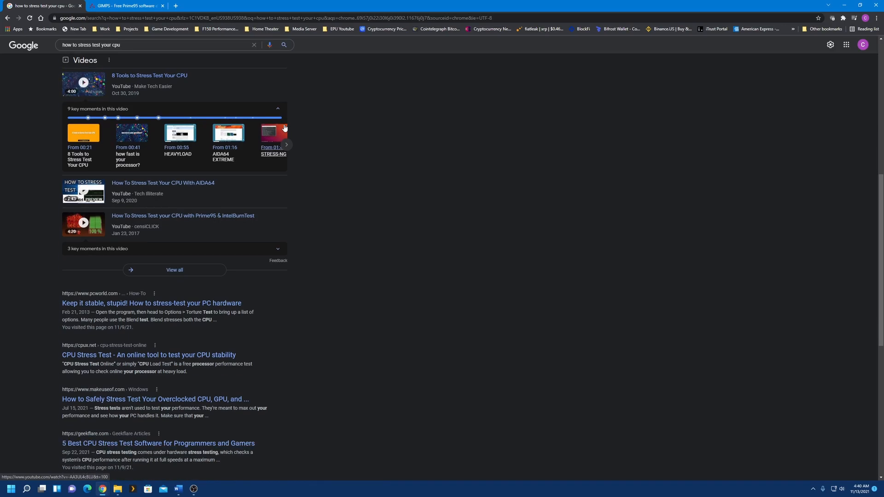
pyautogui.scroll(-3)
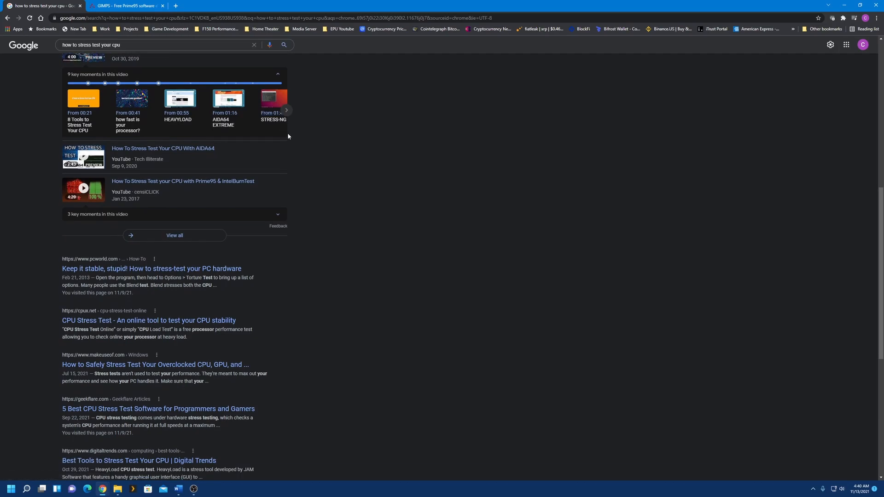
pyautogui.scroll(-3)
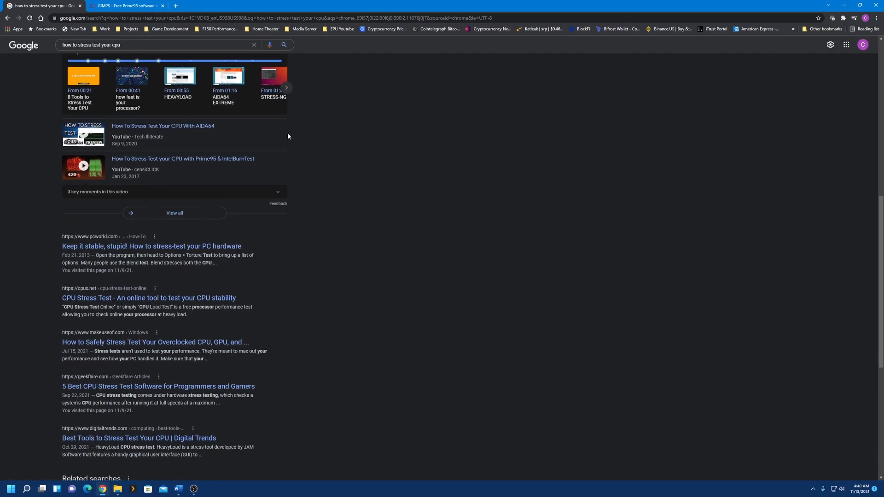
pyautogui.scroll(-3)
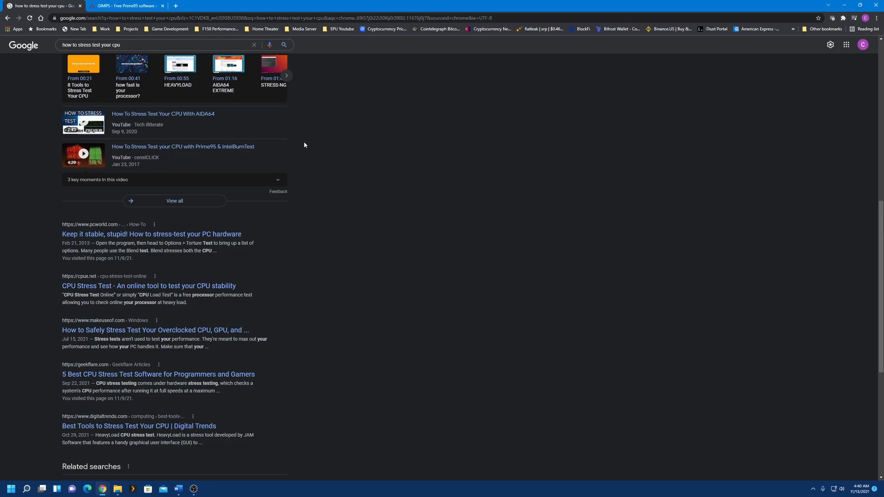
pyautogui.scroll(-3)
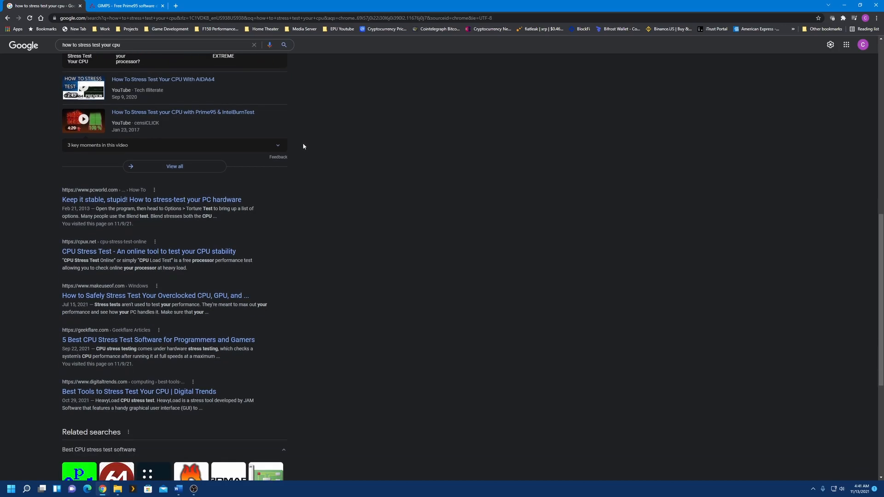
pyautogui.scroll(-3)
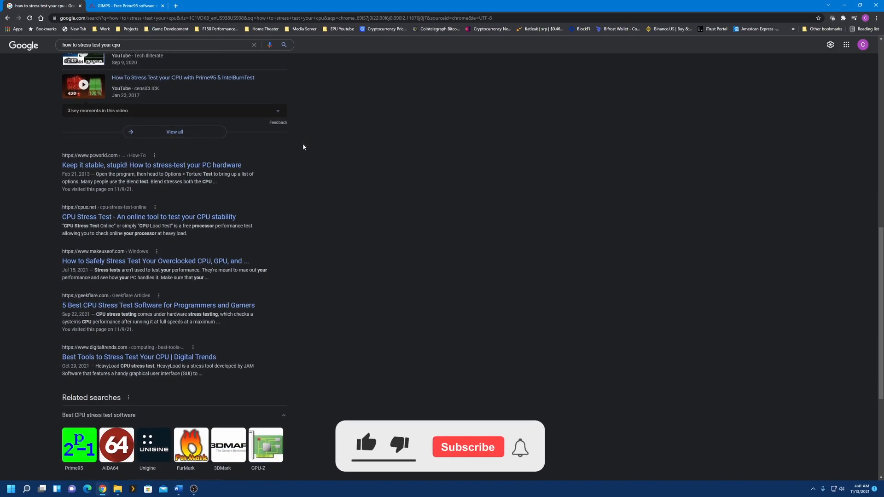
pyautogui.scroll(-3)
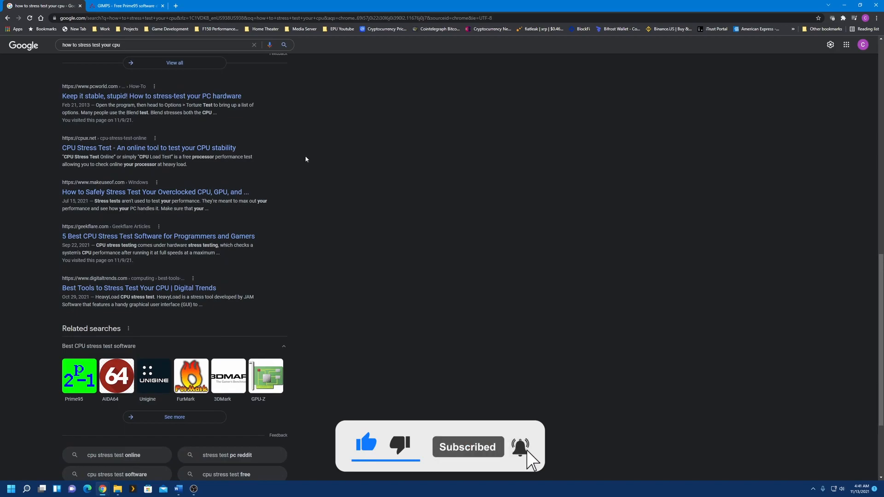
pyautogui.click(208, 6)
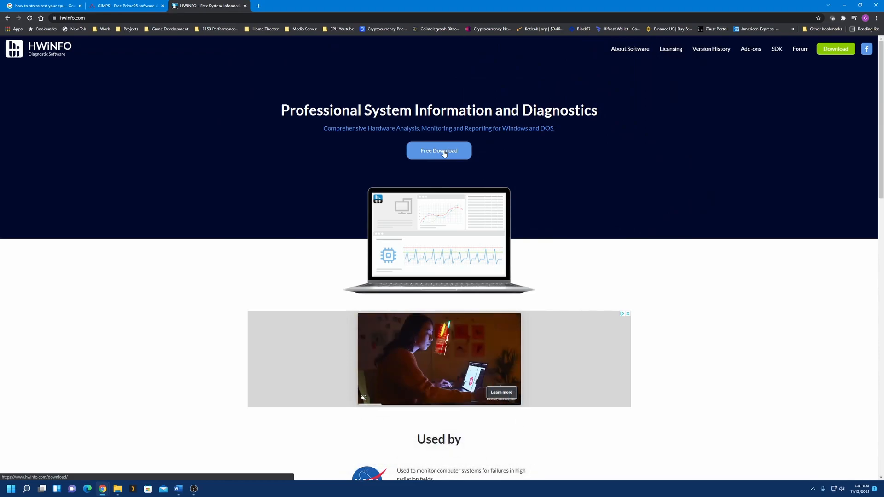
# Download the HWiNFO Installer from the FossHub (Fast CDN) mirror
pyautogui.click(438, 151)
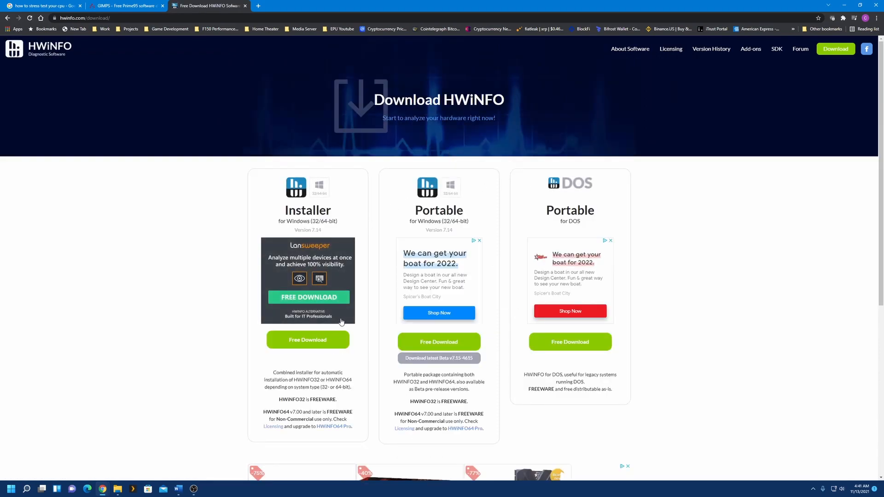
pyautogui.click(307, 339)
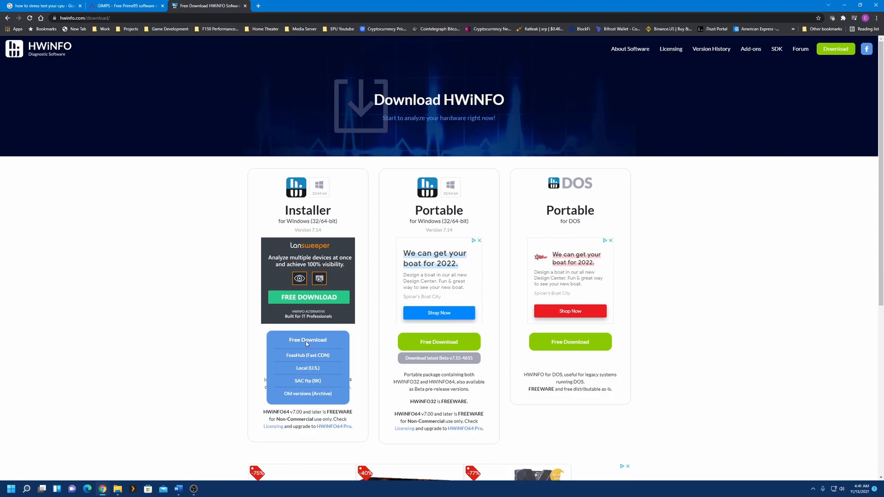
pyautogui.click(307, 356)
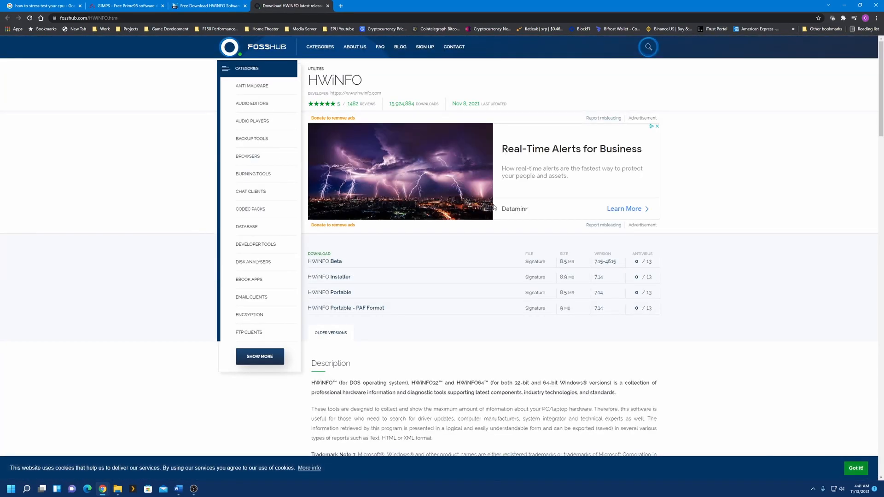
pyautogui.moveTo(328, 276)
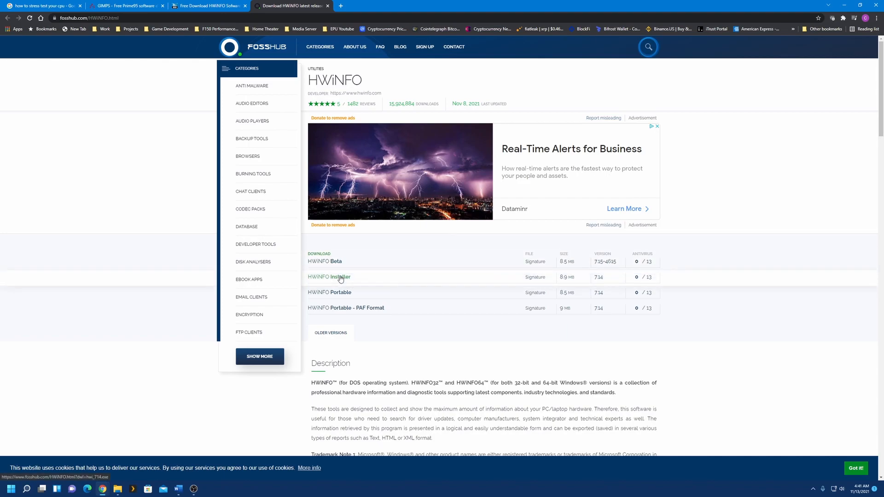
pyautogui.click(328, 276)
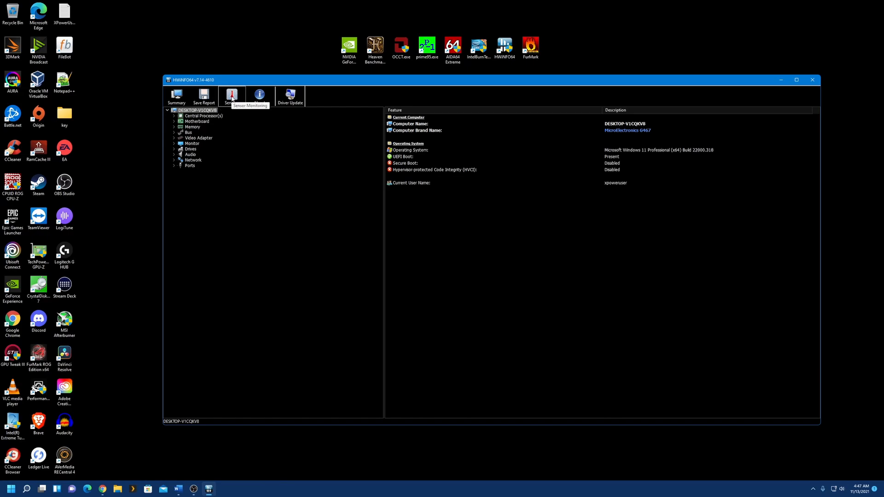
# Open HWiNFO64's Sensors status window, dismissing the sensor warning
pyautogui.click(231, 95)
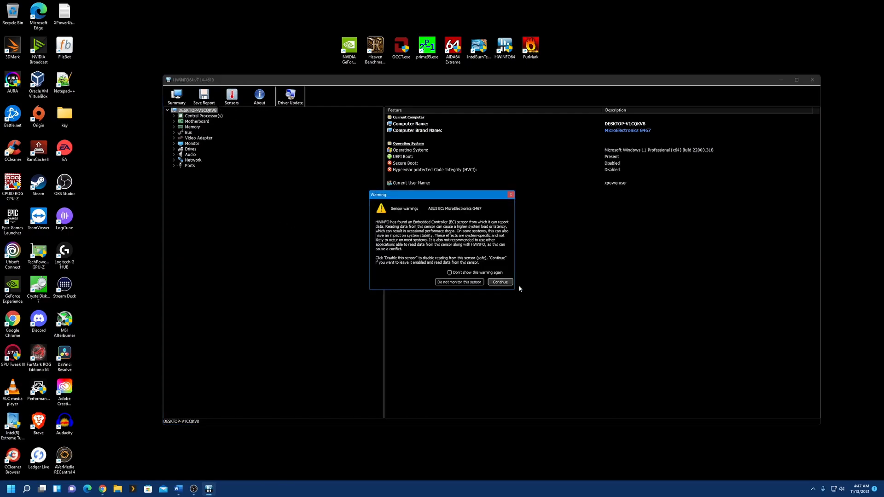
pyautogui.click(499, 282)
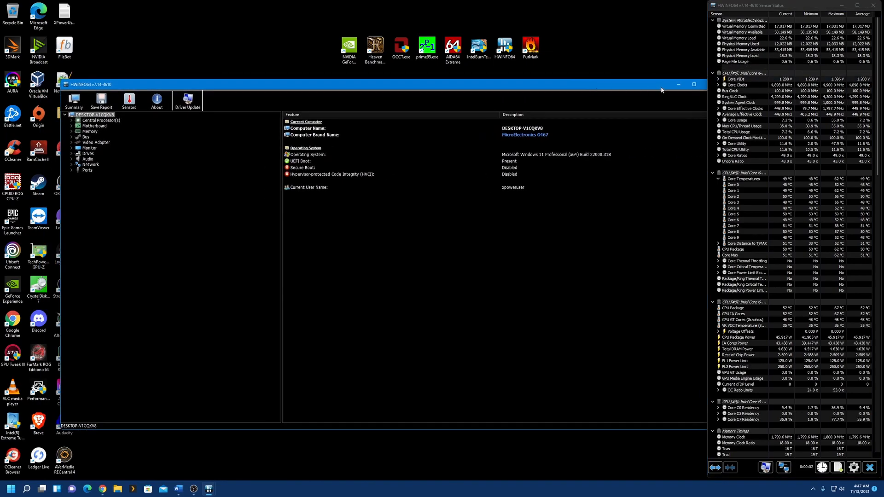
pyautogui.moveTo(678, 84)
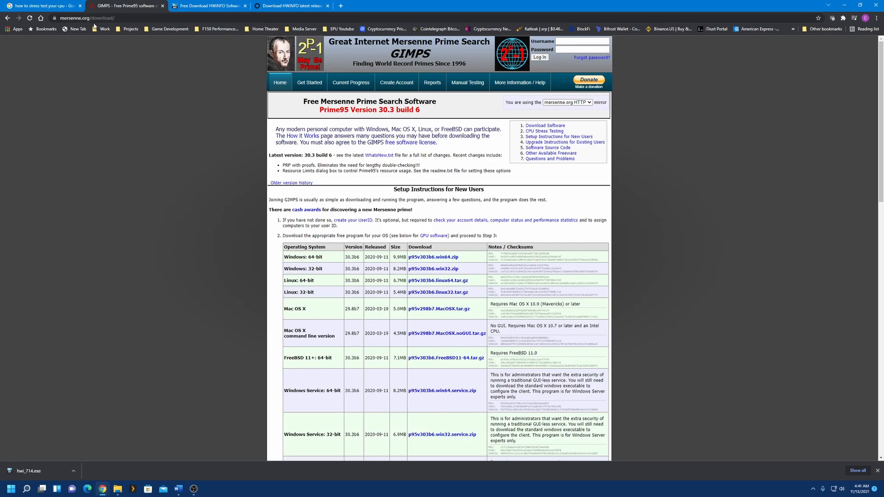
pyautogui.moveTo(125, 131)
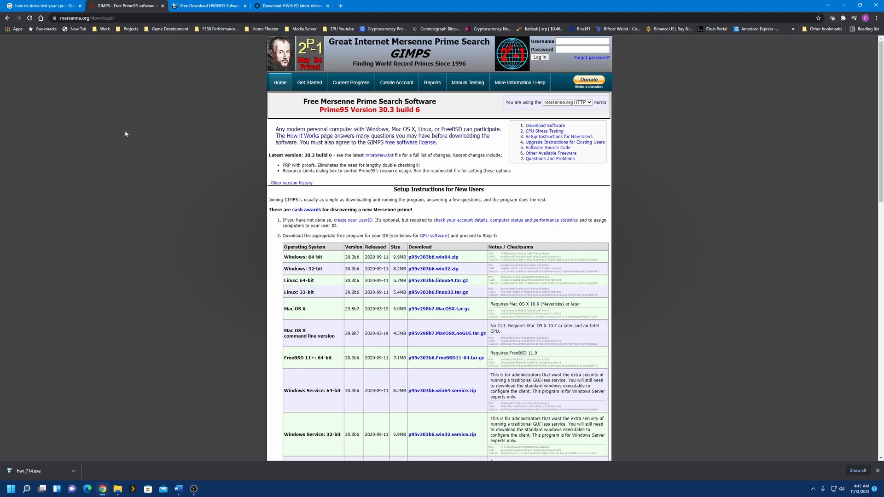
pyautogui.moveTo(198, 171)
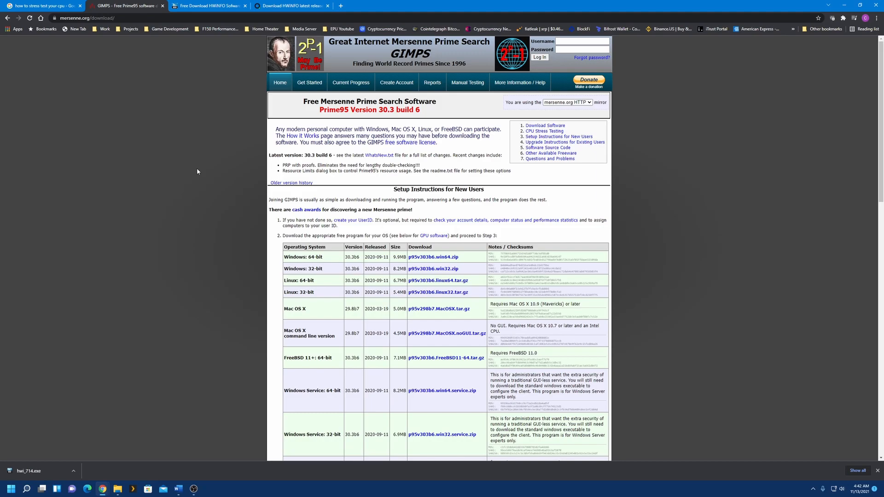
pyautogui.moveTo(210, 169)
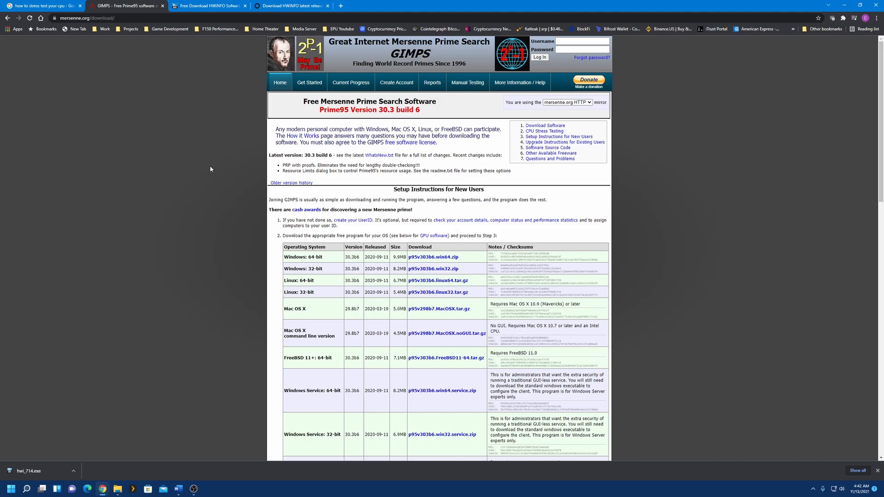
pyautogui.moveTo(203, 163)
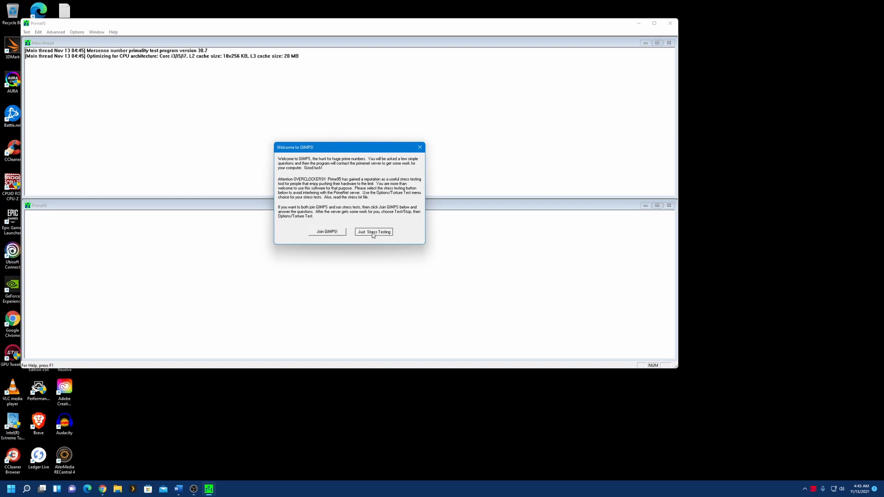
# Choose Just Stress Testing in the Welcome to GIMPS dialog
pyautogui.click(373, 232)
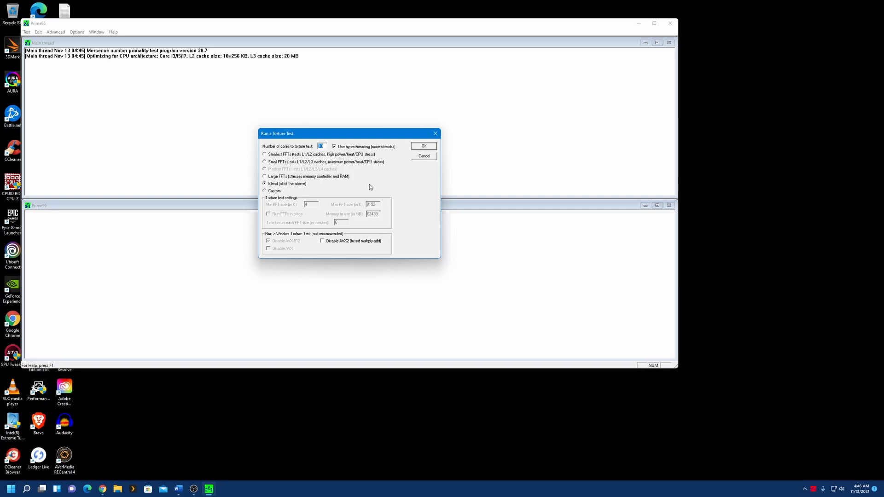
pyautogui.moveTo(281, 158)
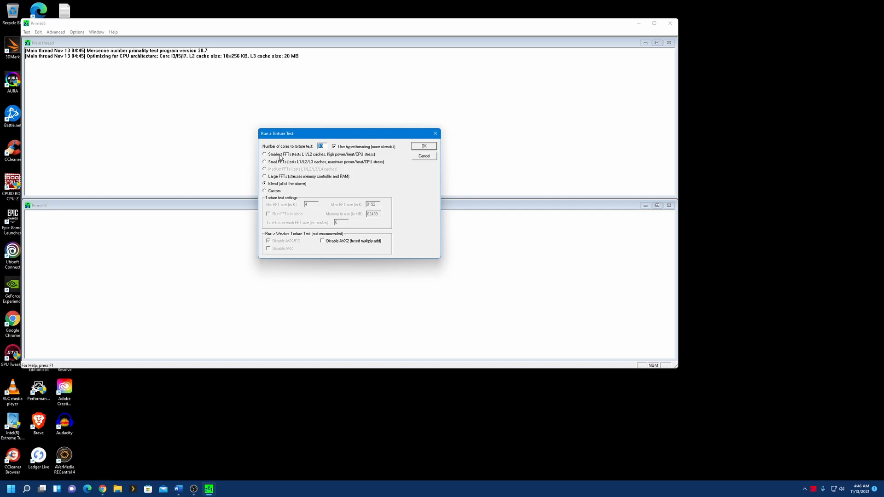
# Try the Smallest, Small and Large FFTs options, then start Blend on 10 hyperthreaded cores
pyautogui.click(264, 154)
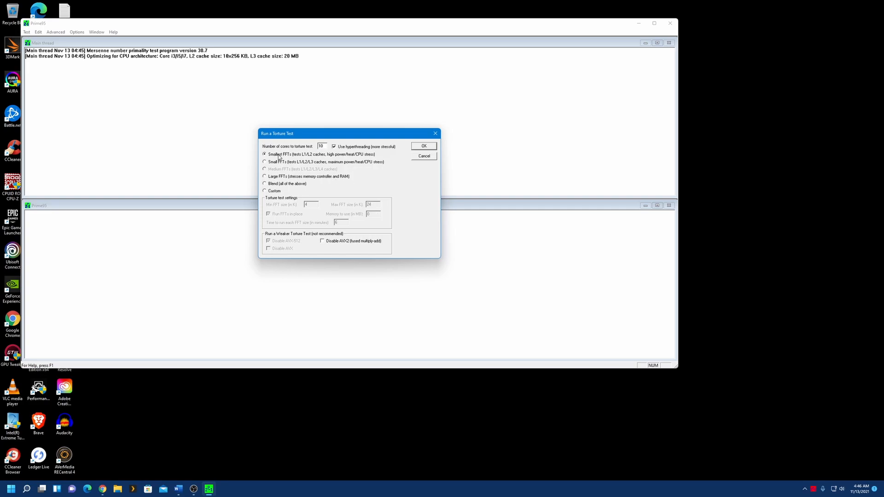
pyautogui.moveTo(316, 159)
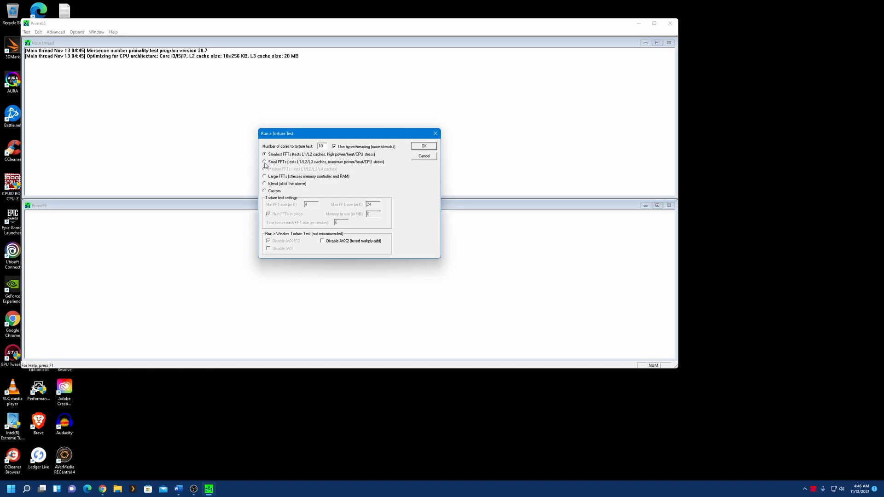
pyautogui.click(266, 162)
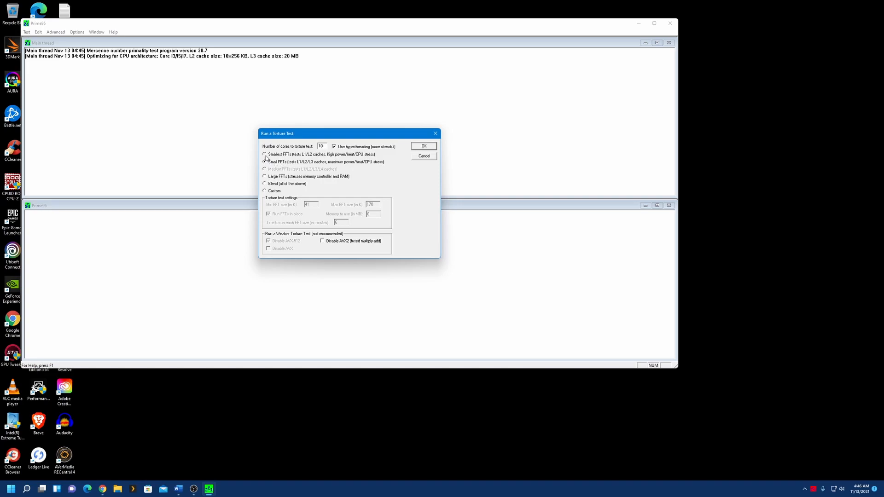
pyautogui.click(264, 162)
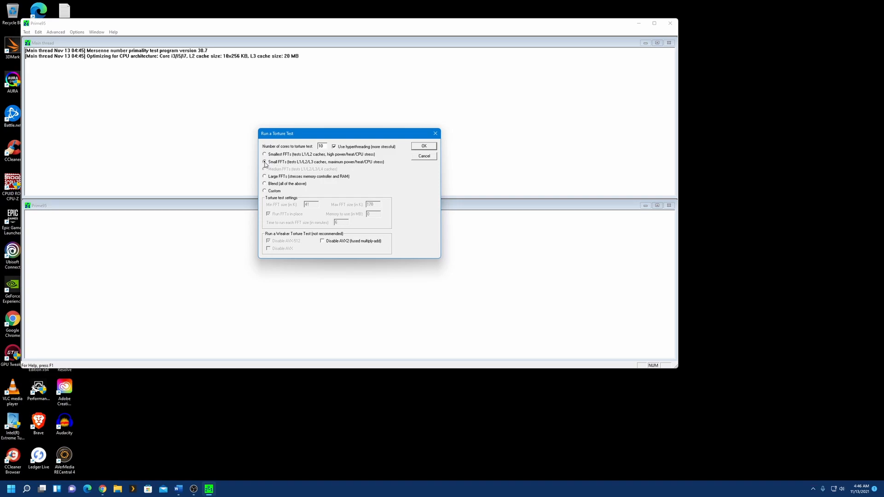
pyautogui.click(266, 162)
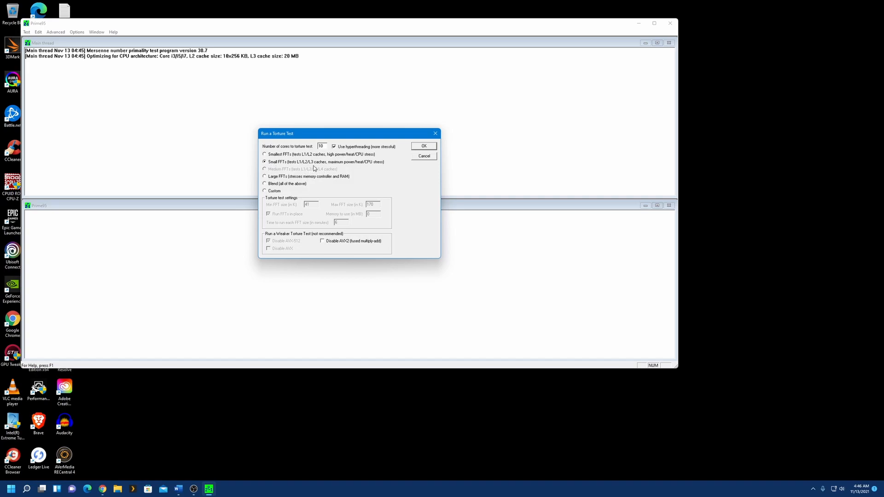
pyautogui.moveTo(359, 170)
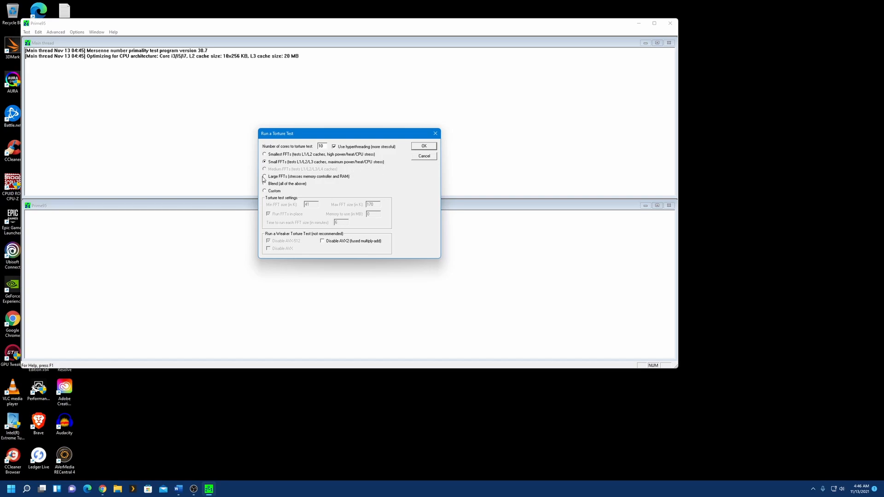
pyautogui.click(264, 176)
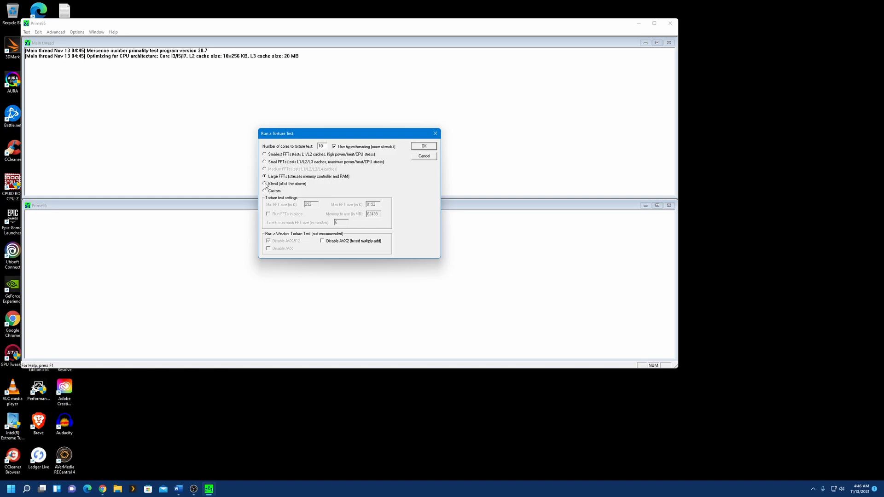
pyautogui.click(264, 183)
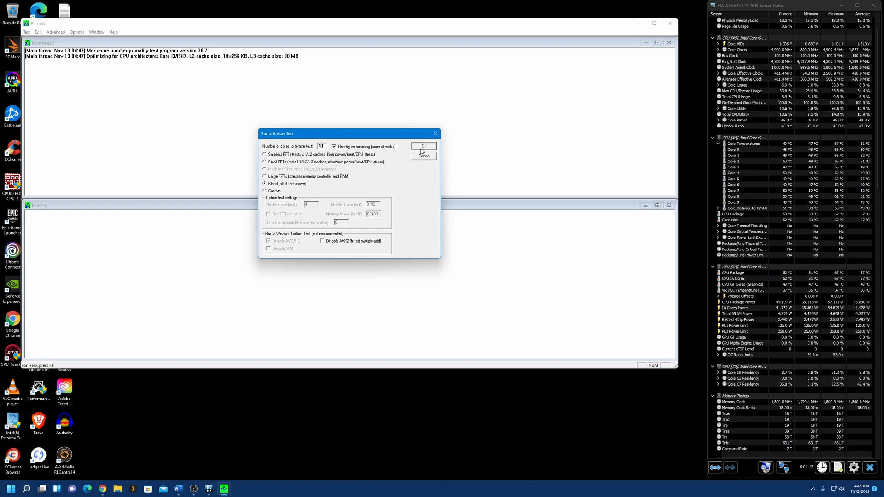
pyautogui.click(424, 146)
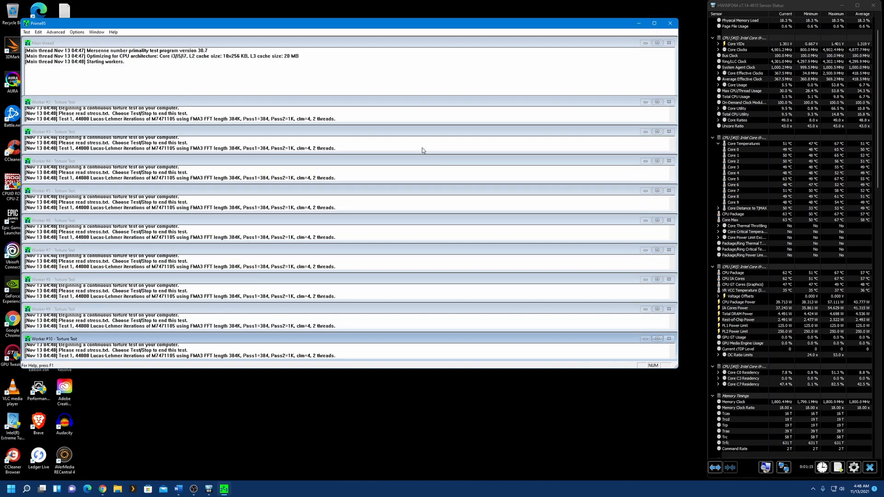